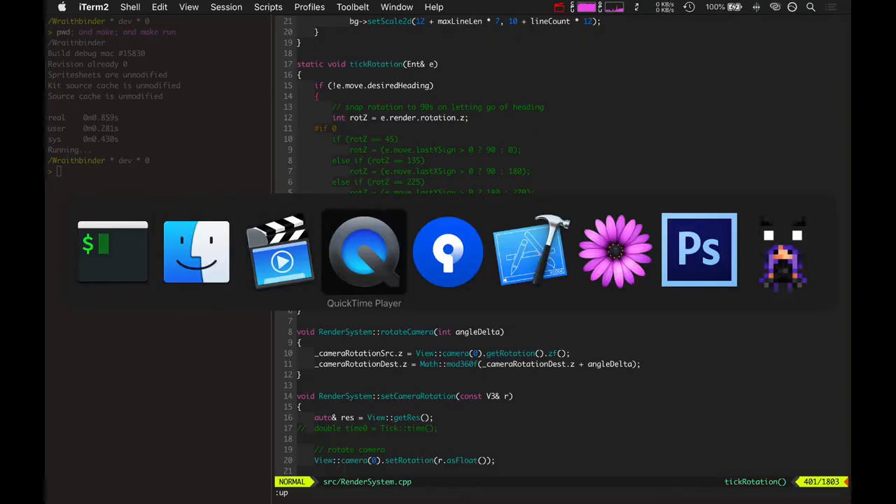
Bring the QuickTime recording of the voxel game, with its G326: NO PAINT MODEL message, to the front
left_click(364, 252)
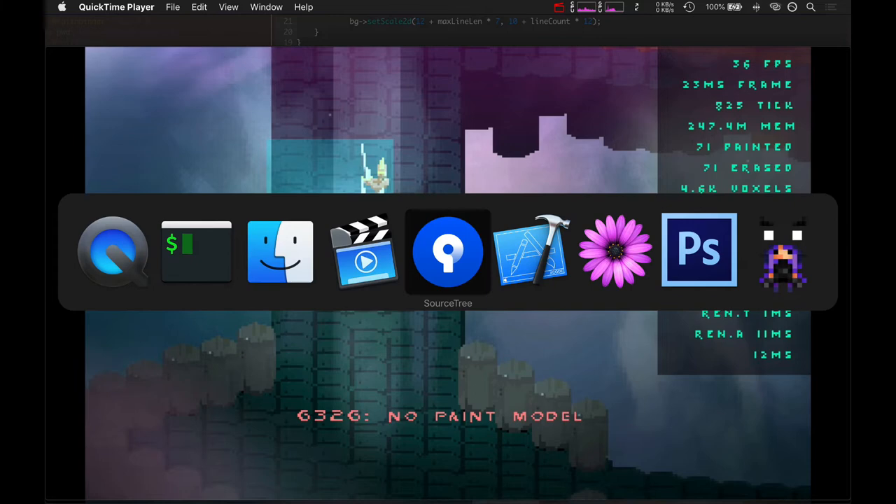
Switch to Sourcetree and scroll the Wraithbinder history list
left_click(448, 251)
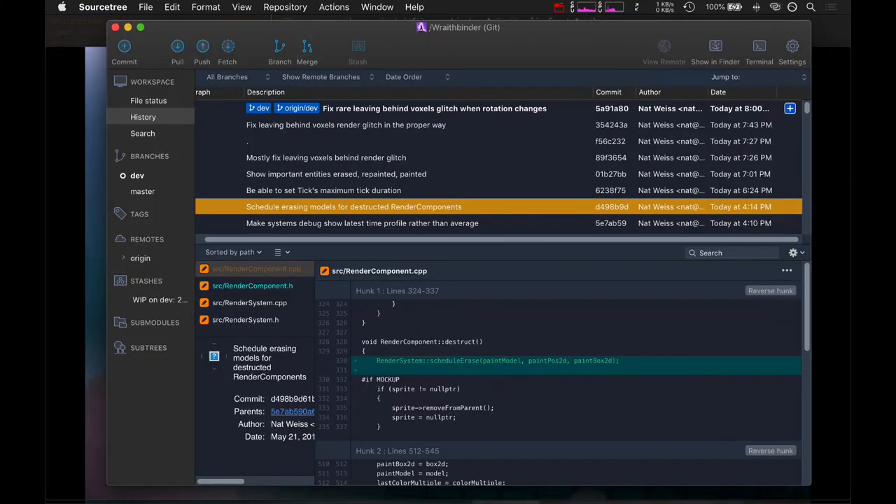
scroll("down", 3)
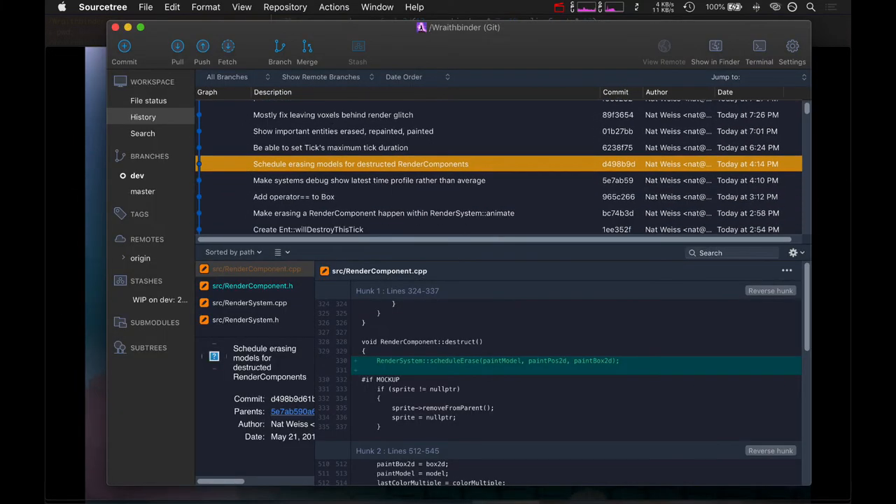
scroll("up", 3)
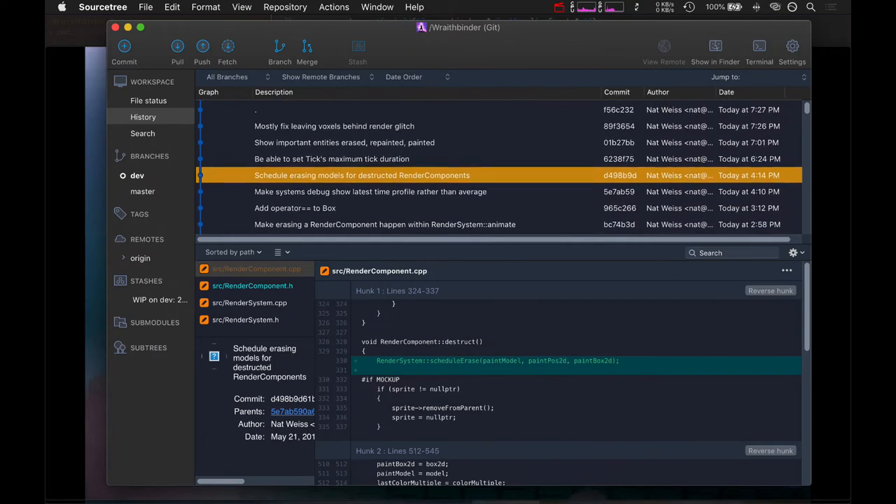
scroll("down", 3)
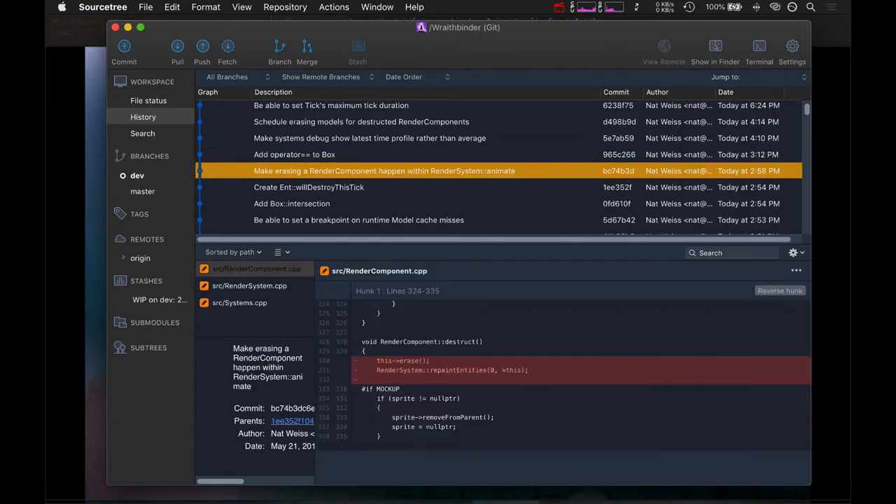
Select 'Schedule erasing models for destructed RenderComponents' and highlight its added scheduleErase line
left_click(361, 121)
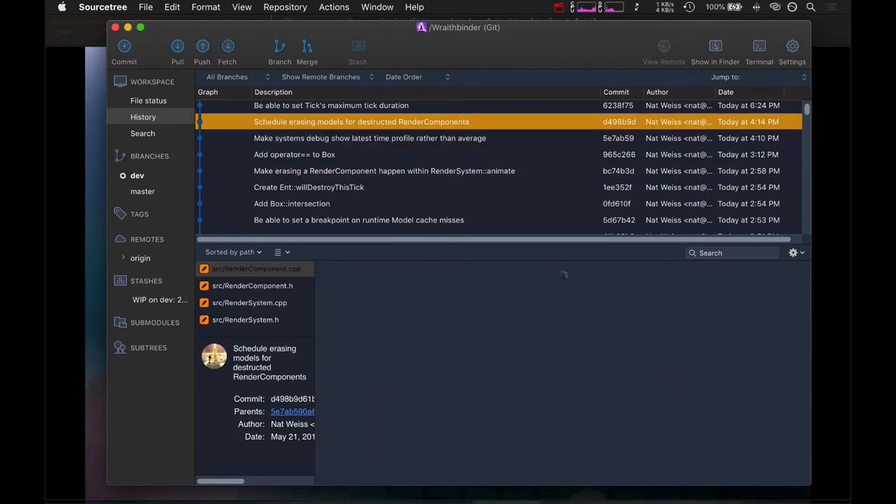
left_click(256, 269)
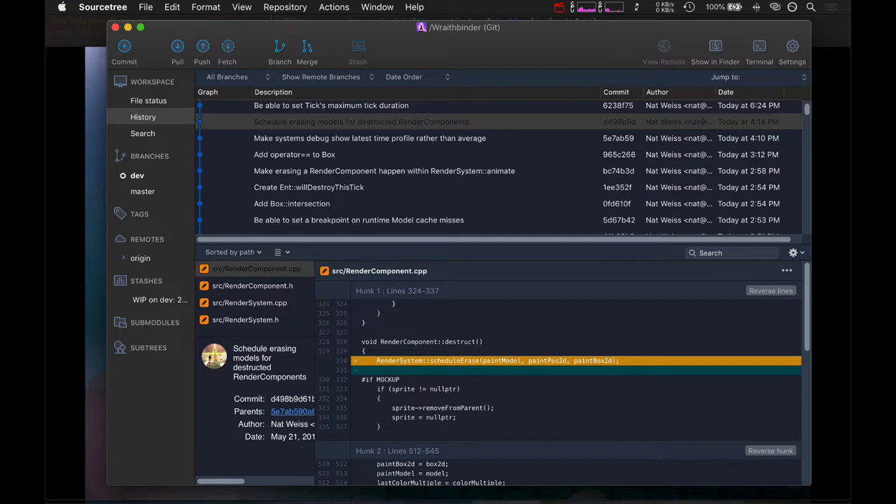
scroll("up", 3)
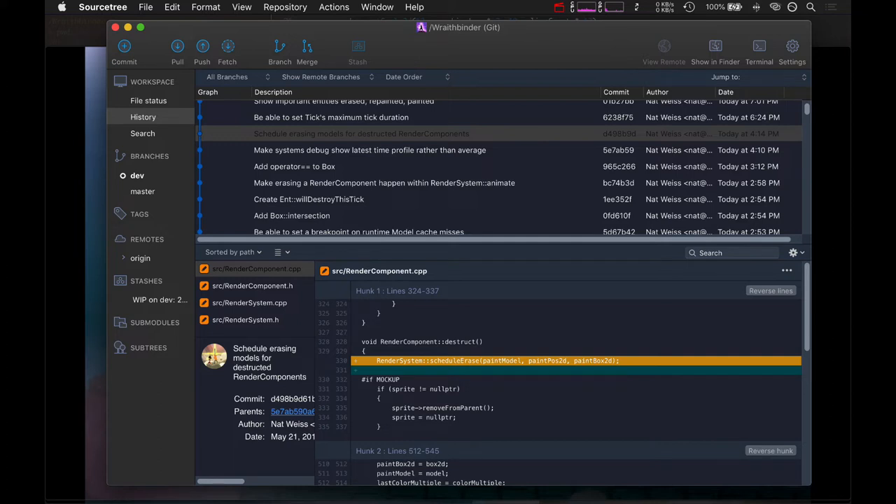
Show RenderSystem.cpp changes and read through hunks 4–6, including the new scheduleErase function
left_click(249, 302)
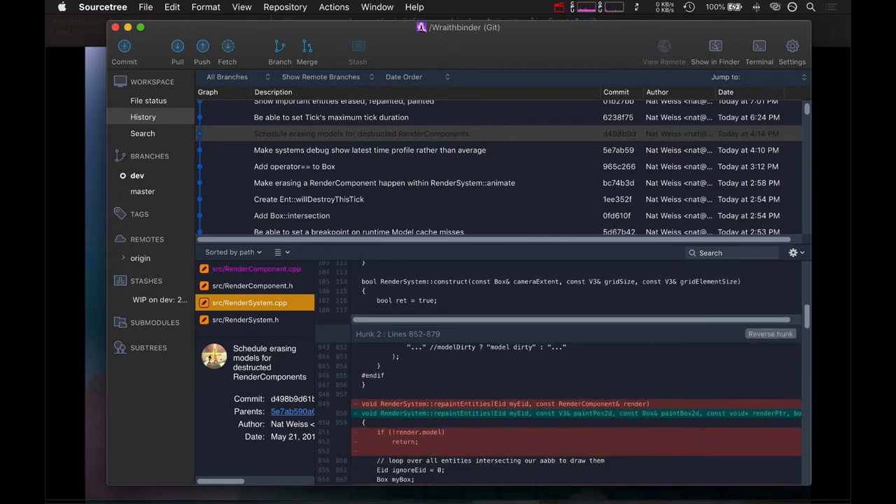
scroll("down", 3)
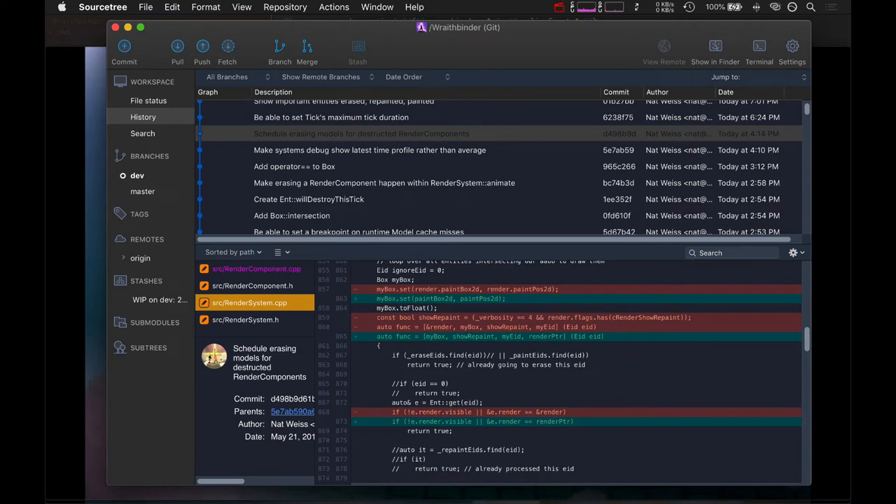
scroll("down", 3)
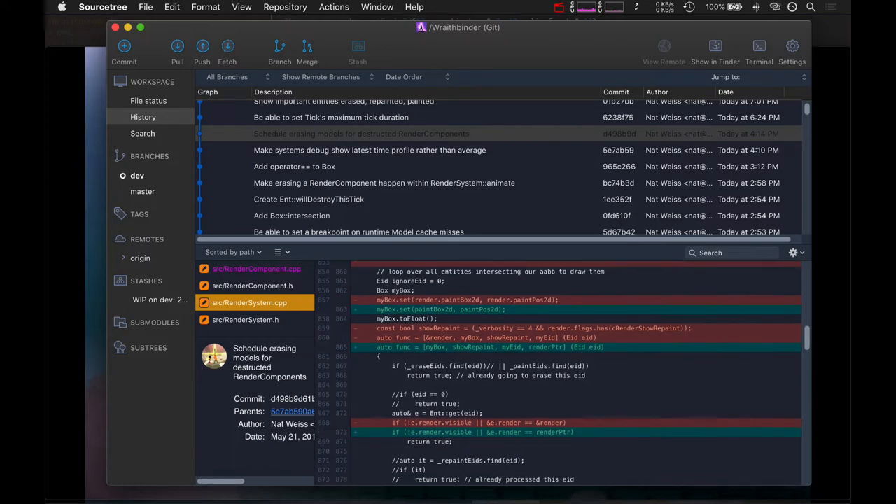
scroll("down", 3)
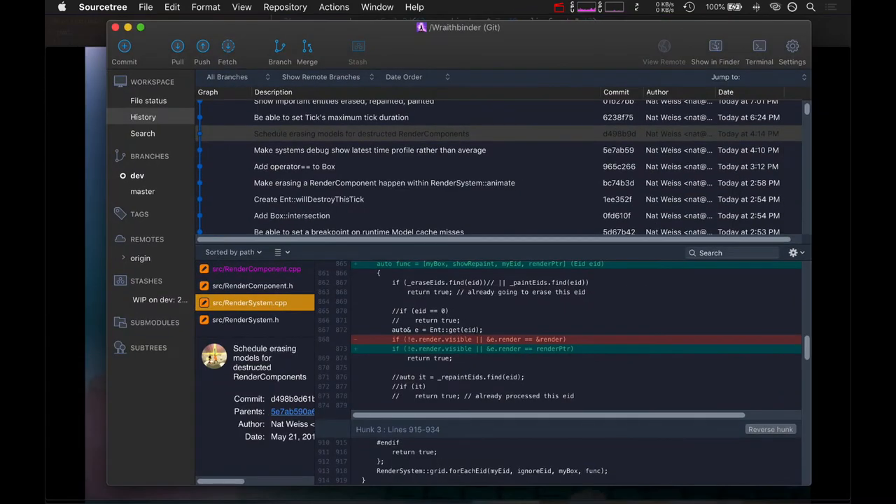
scroll("down", 3)
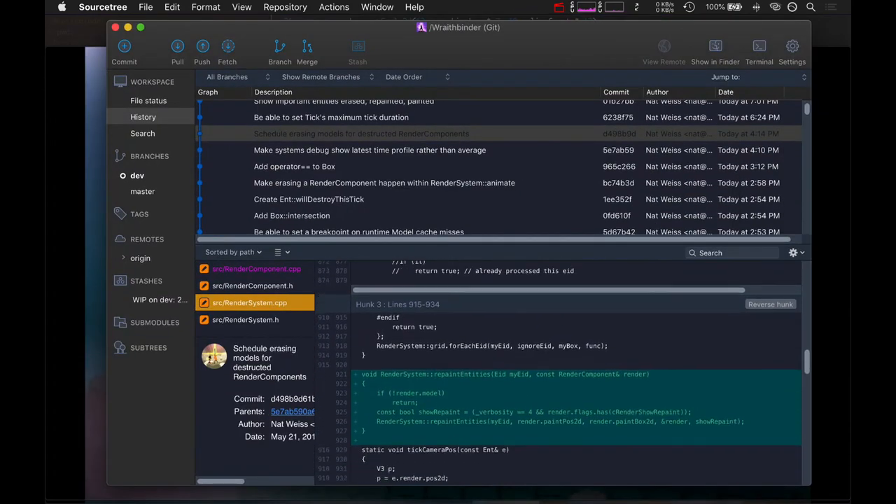
scroll("down", 3)
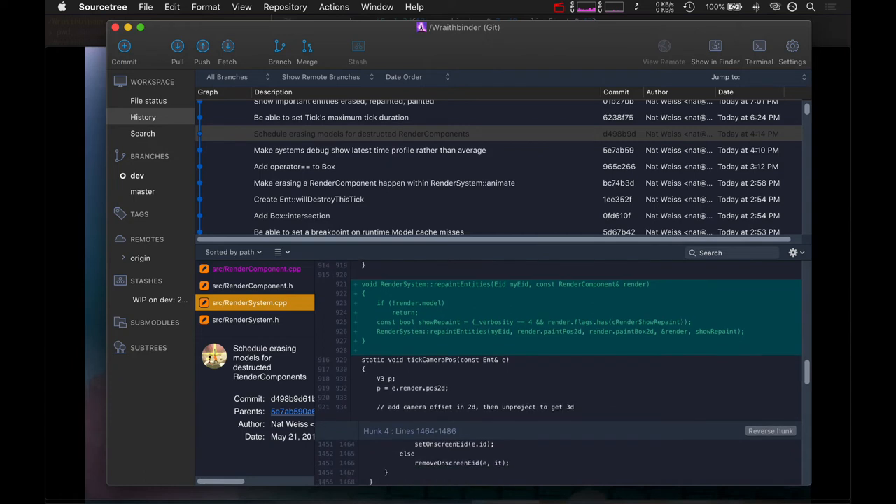
Scroll the commit history back up to the latest dev commit
scroll("up", 3)
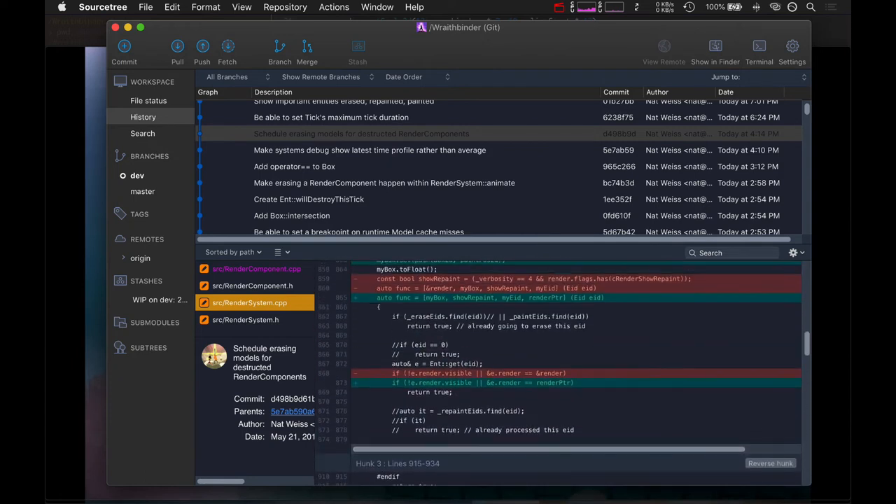
scroll("up", 3)
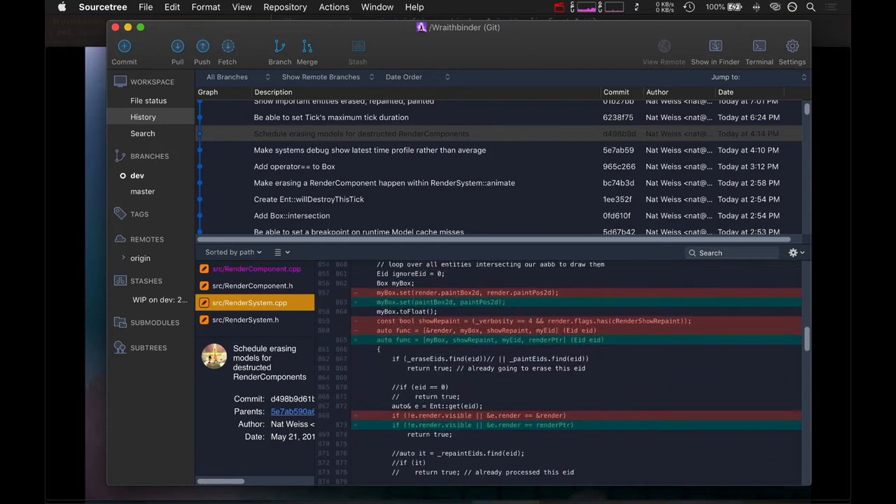
scroll("up", 3)
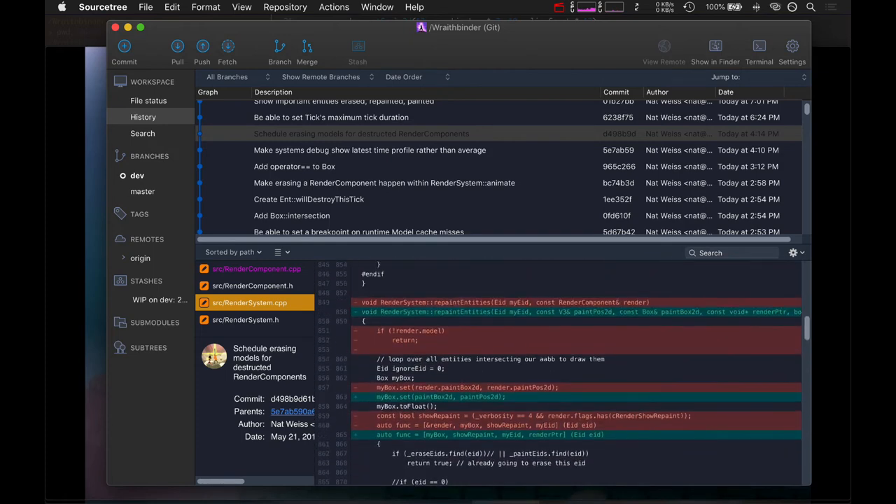
scroll("down", 3)
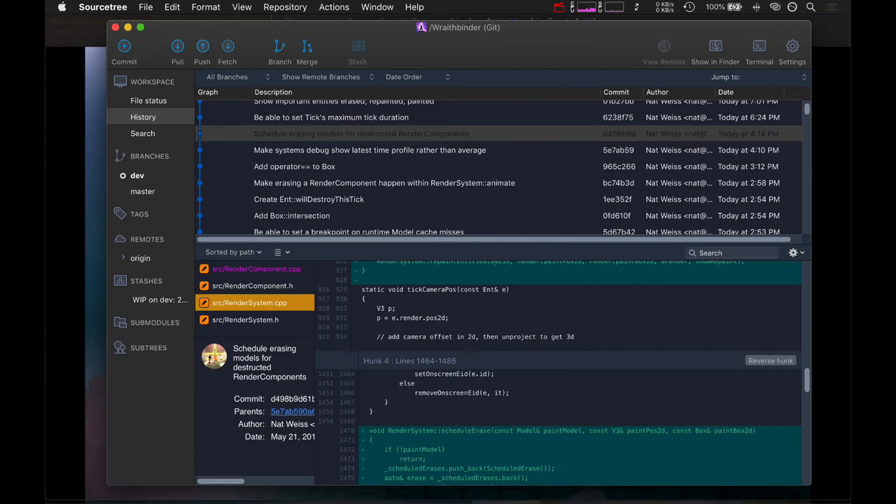
scroll("down", 3)
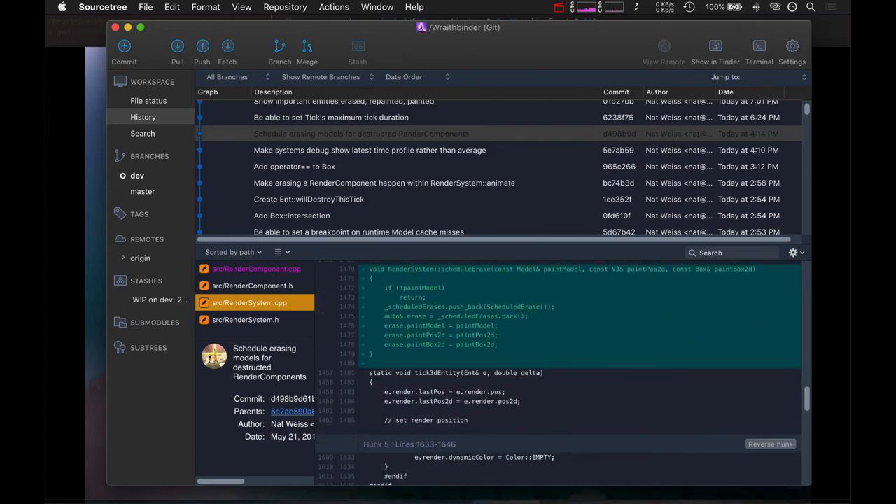
scroll("down", 3)
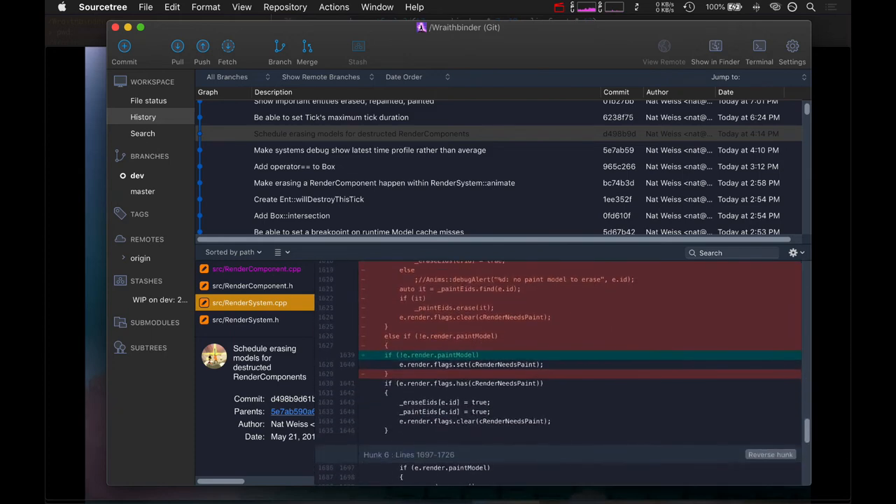
scroll("up", 3)
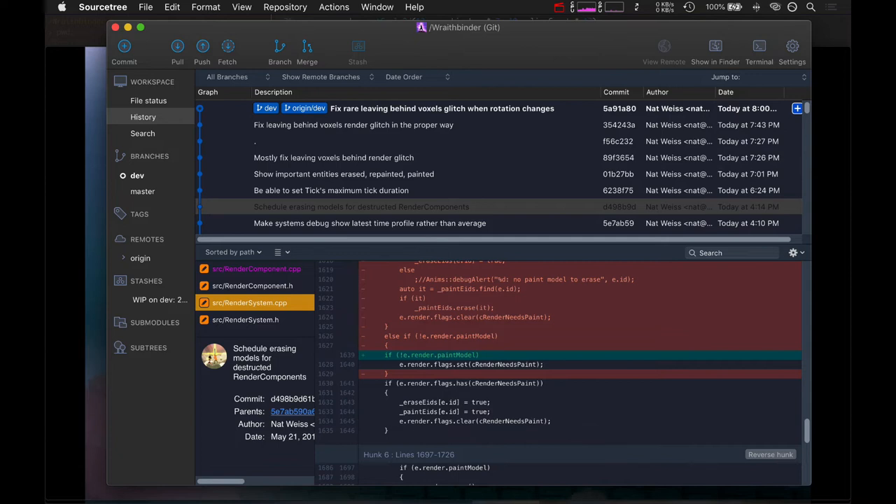
Bring the QuickTime voxel game recording back to the front
left_click(343, 174)
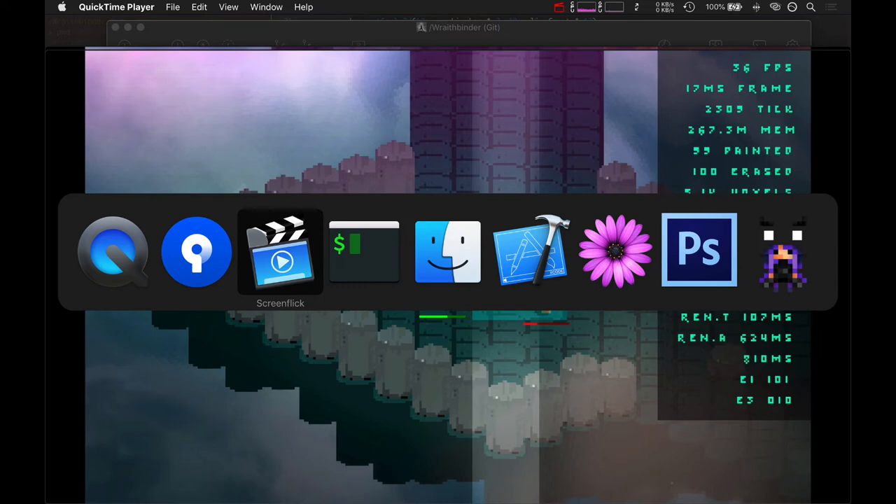
mouse_move(197, 252)
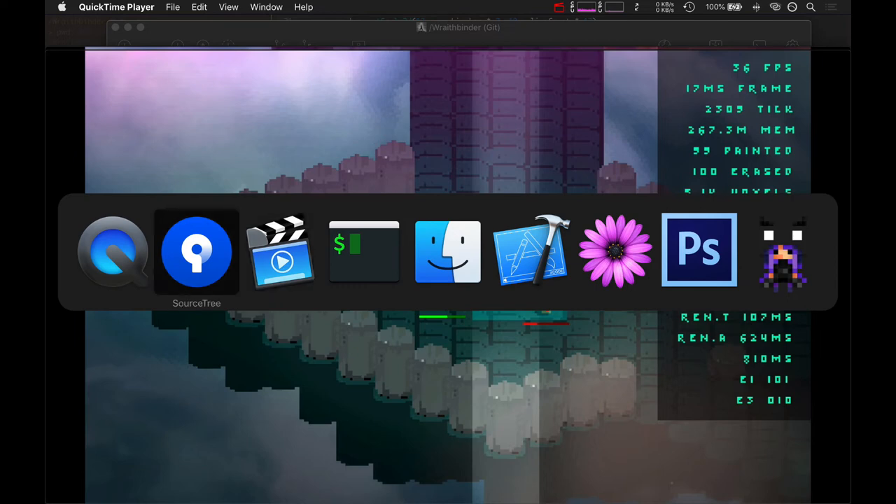
Select the top commit, then 'Fix leaving behind voxels render glitch in the proper way'
left_click(197, 252)
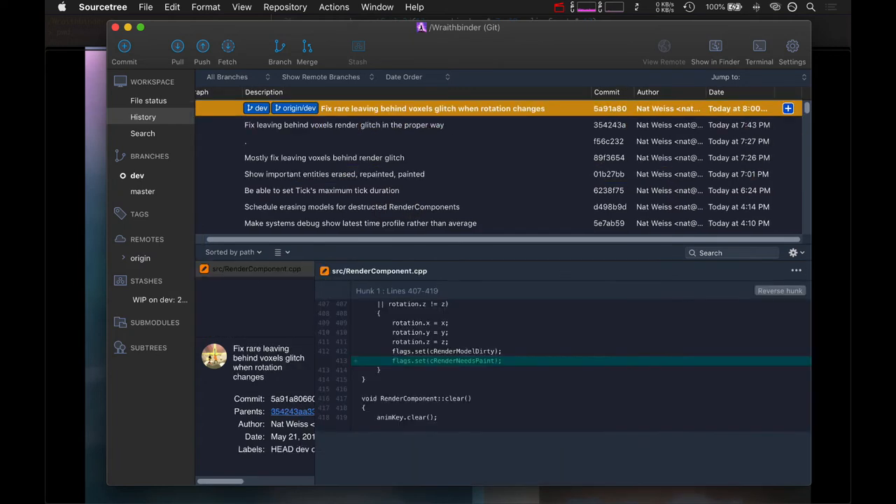
left_click(420, 304)
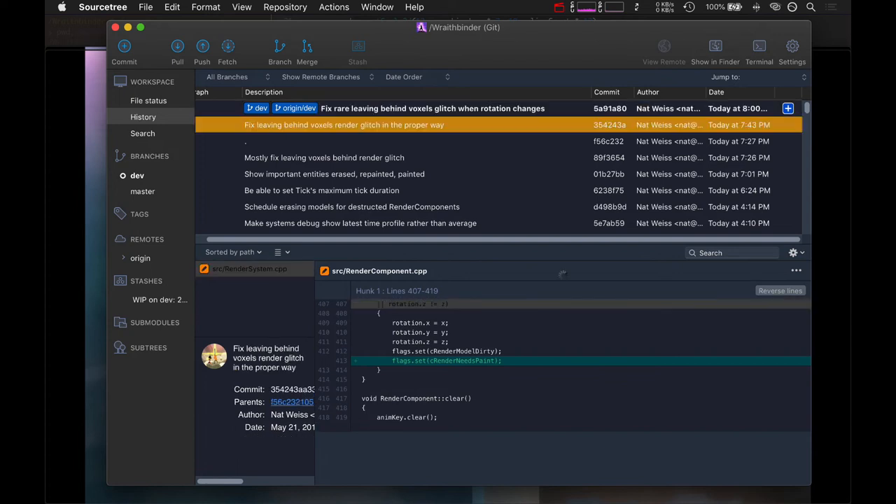
Read RenderSystem.cpp hunks 1–2: the lastPos moved-position check and isOnscreen storing pos and pos2d
left_click(249, 269)
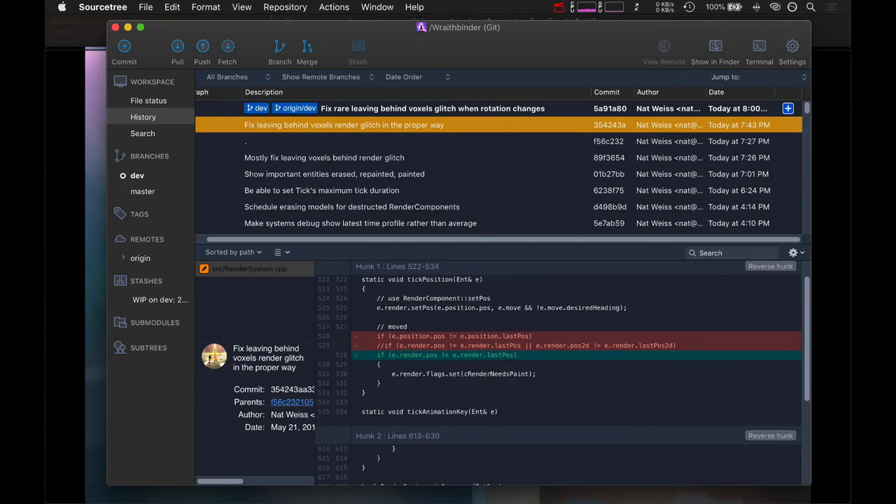
scroll("down", 3)
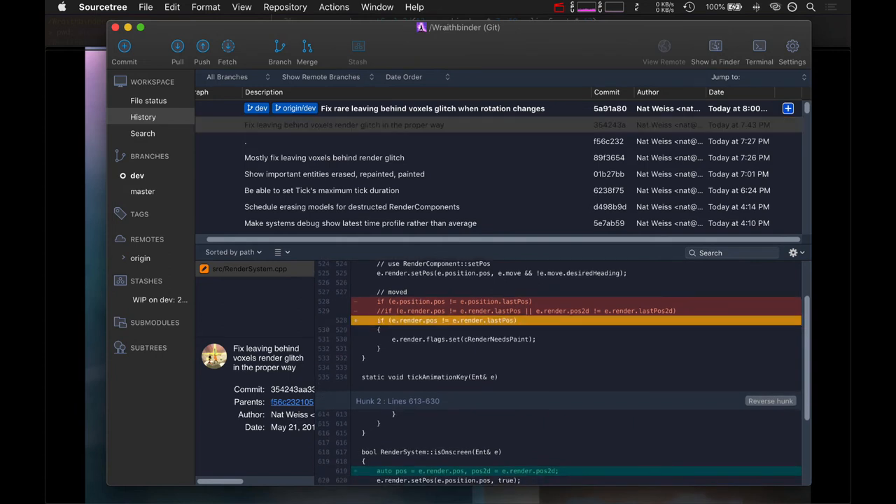
scroll("down", 3)
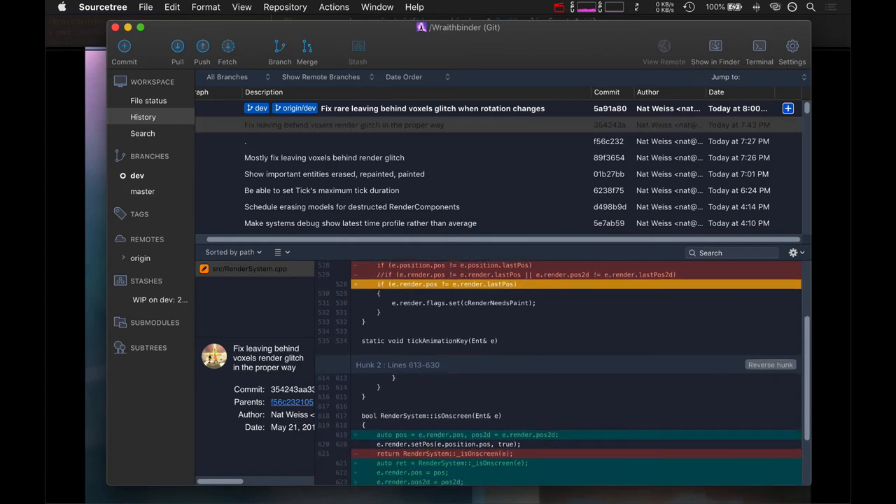
scroll("up", 3)
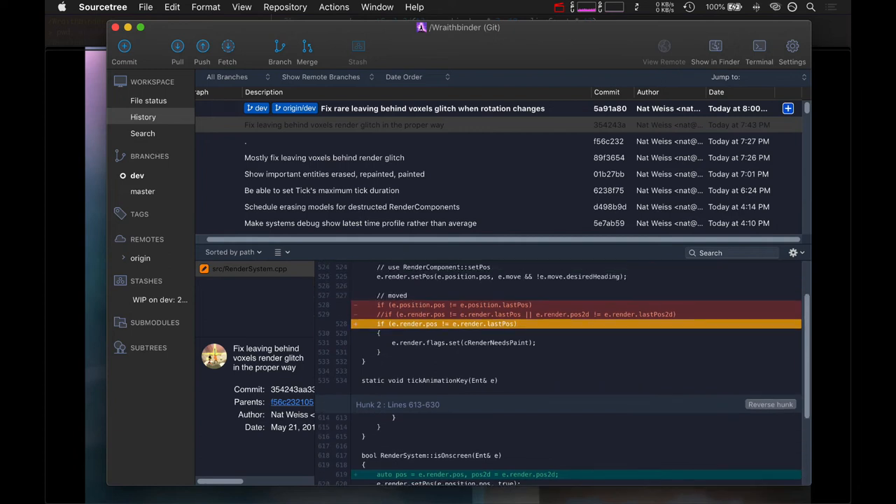
scroll("down", 3)
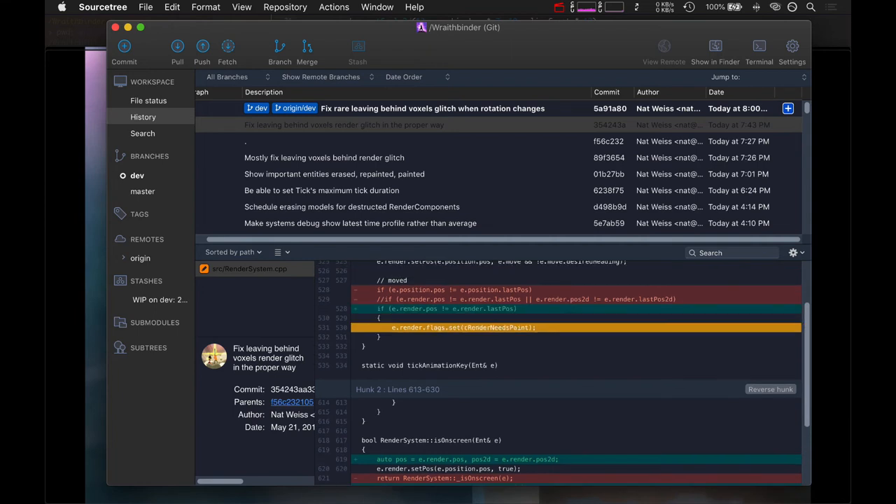
scroll("down", 3)
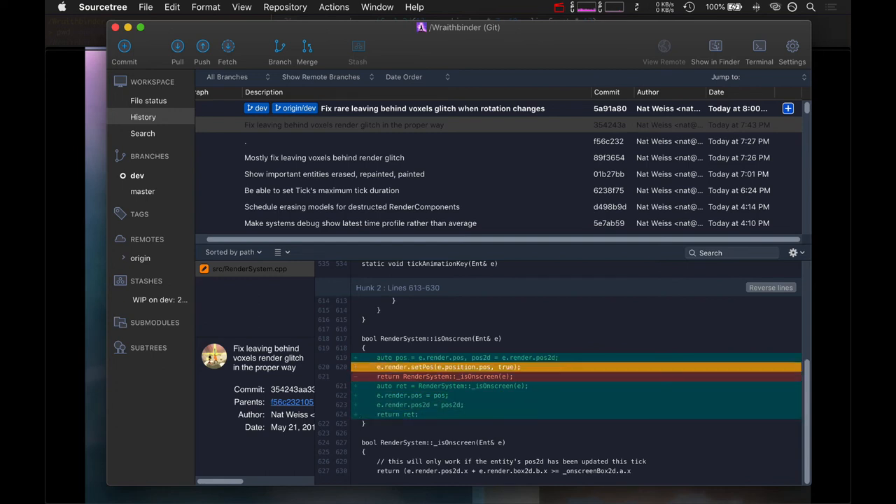
scroll("up", 3)
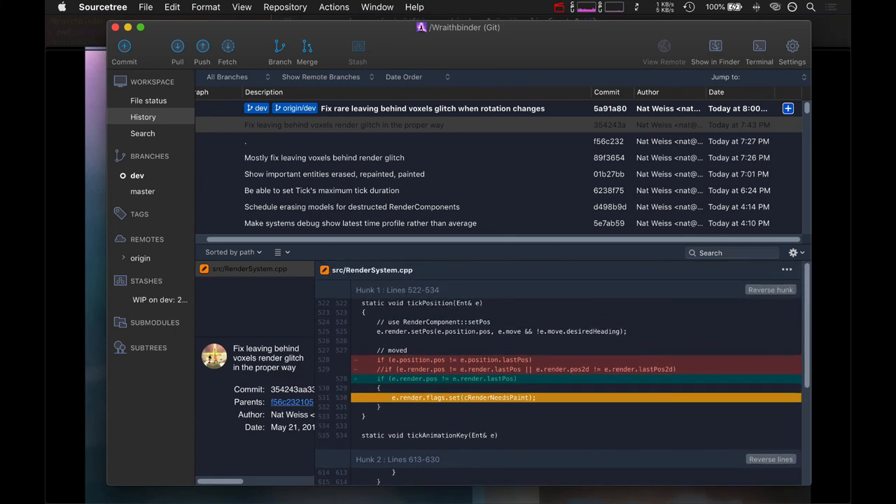
scroll("down", 3)
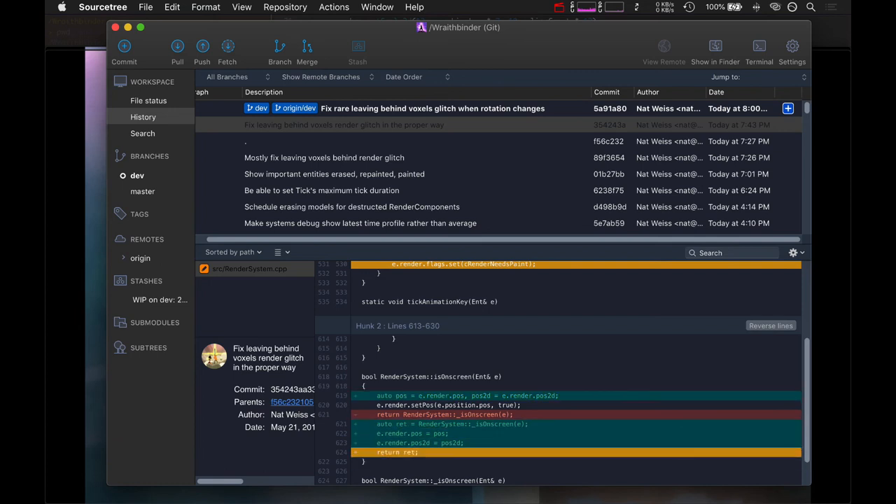
scroll("up", 3)
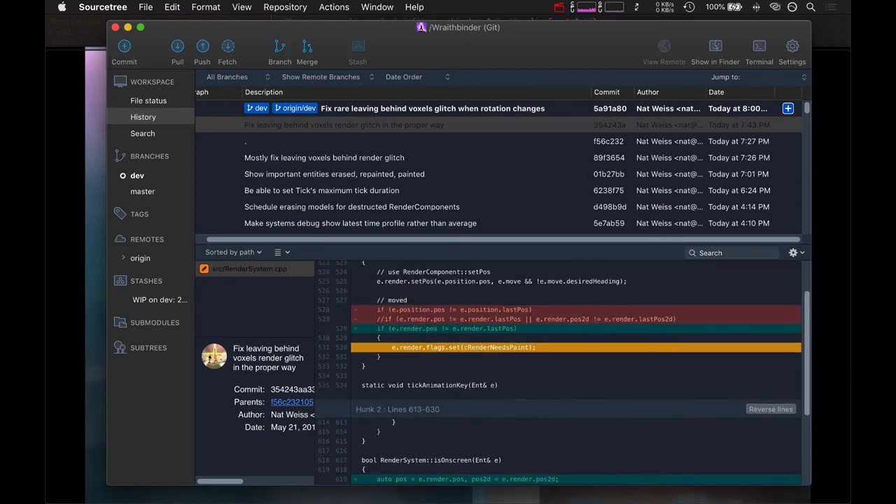